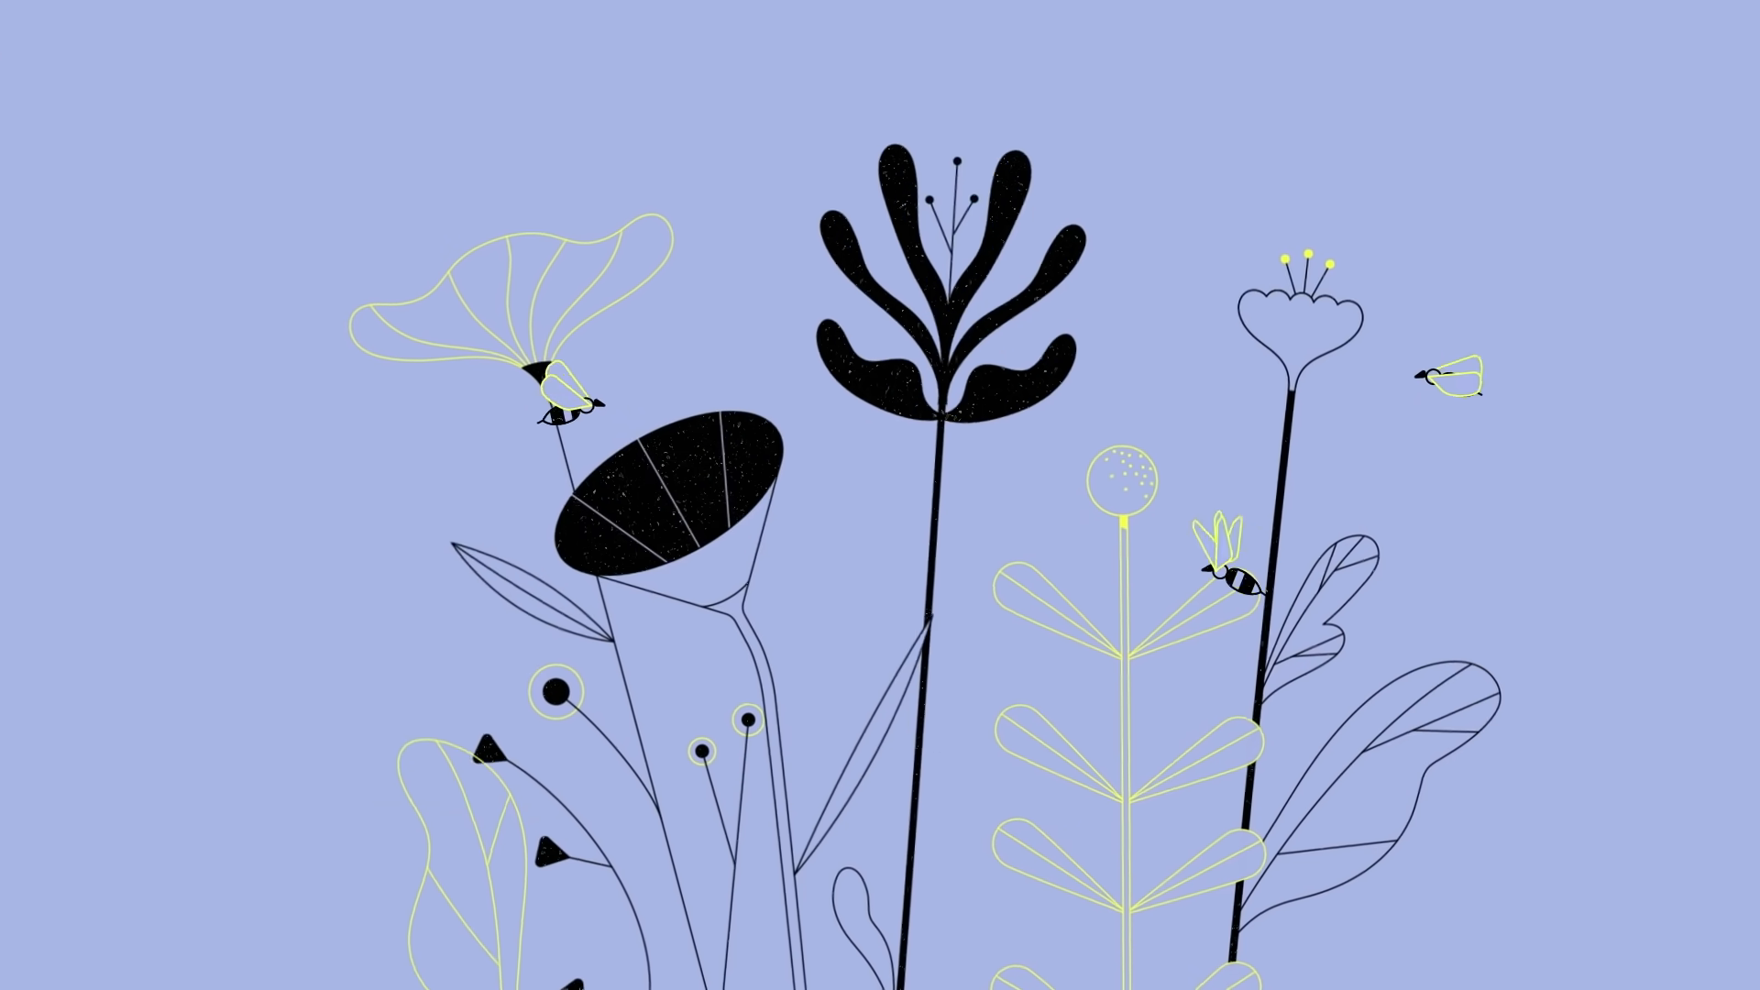
pyautogui.scroll(-3)
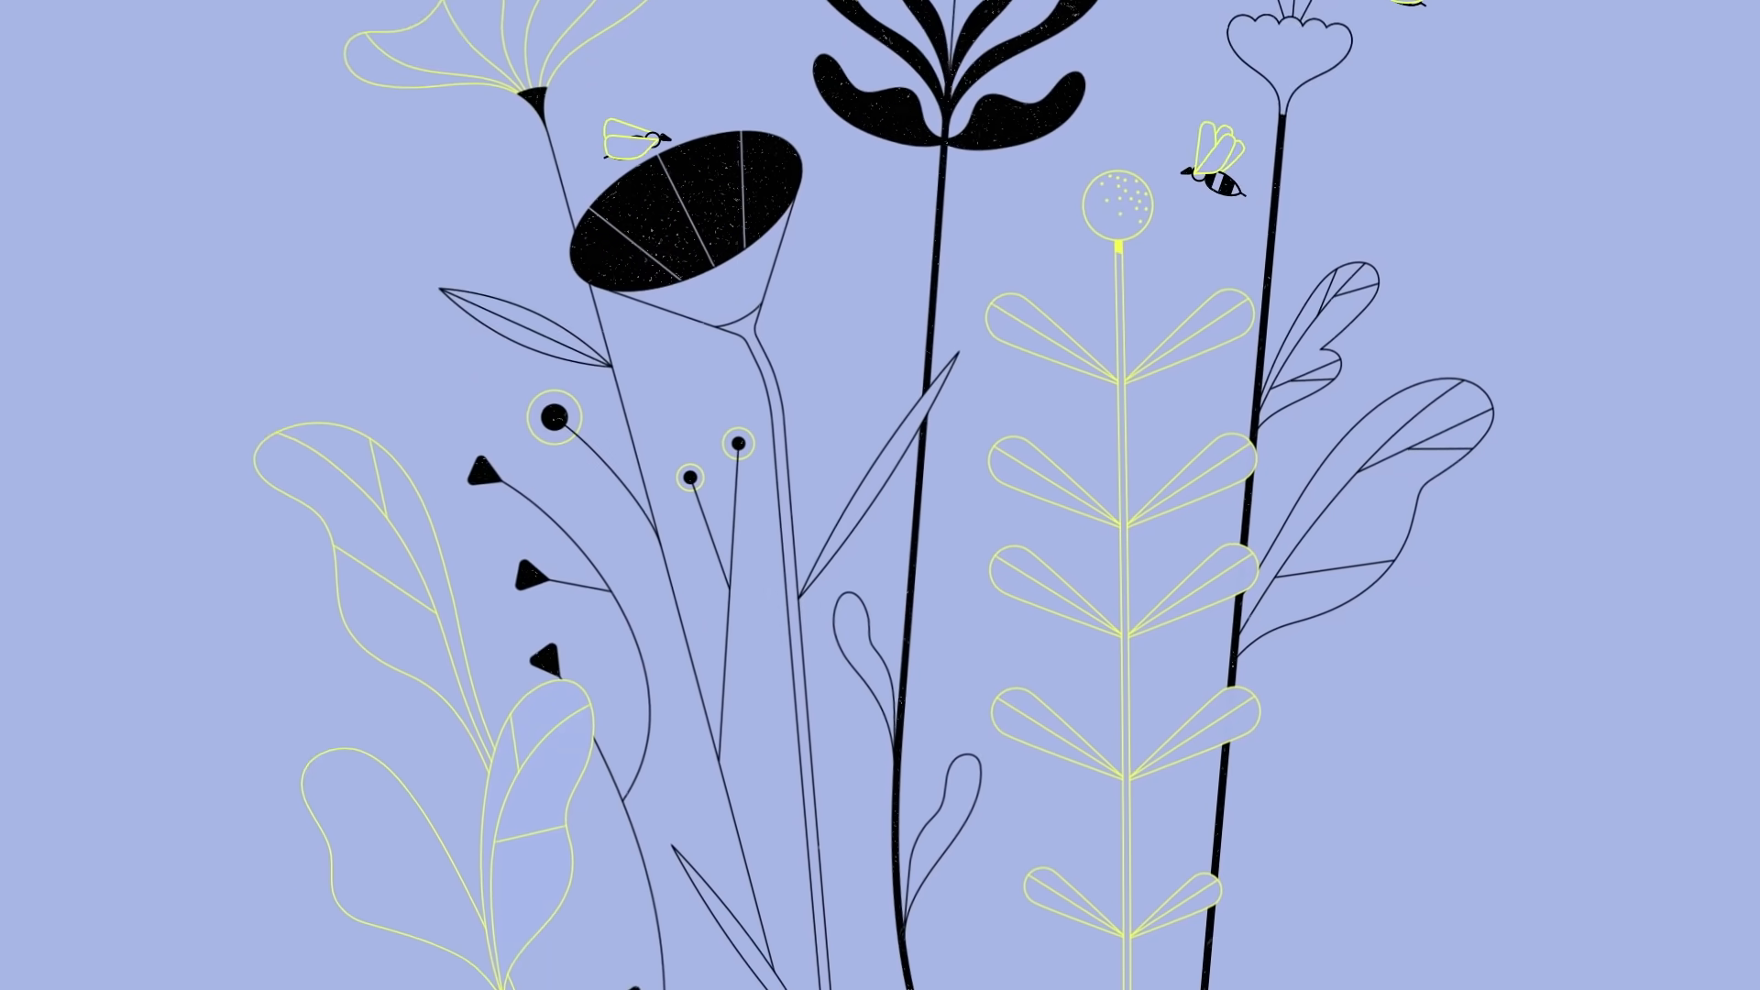